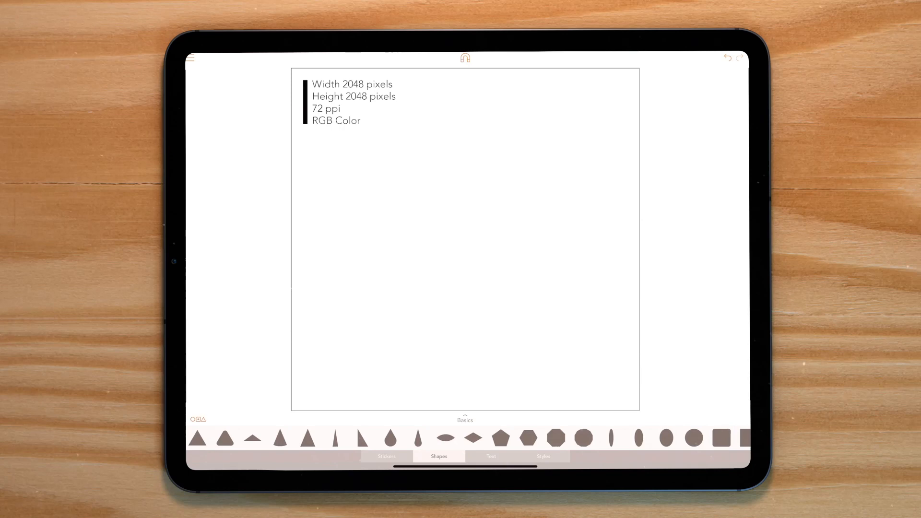
Start the design with a green 'Green Turtle' header band and white turtle emblem
left_click(385, 457)
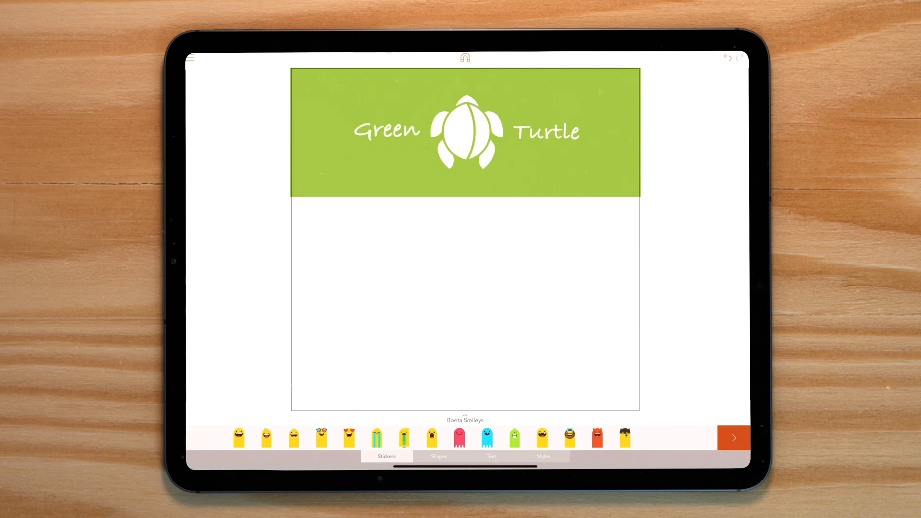
Bring up the document menu with the Save Image and Export options
left_click(192, 59)
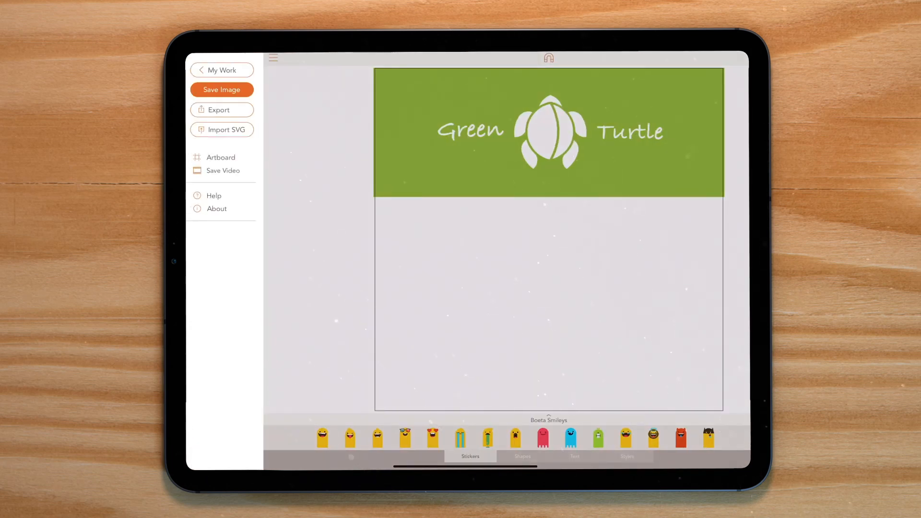
Save the Green Turtle banner canvas as an image to the photo library
left_click(222, 109)
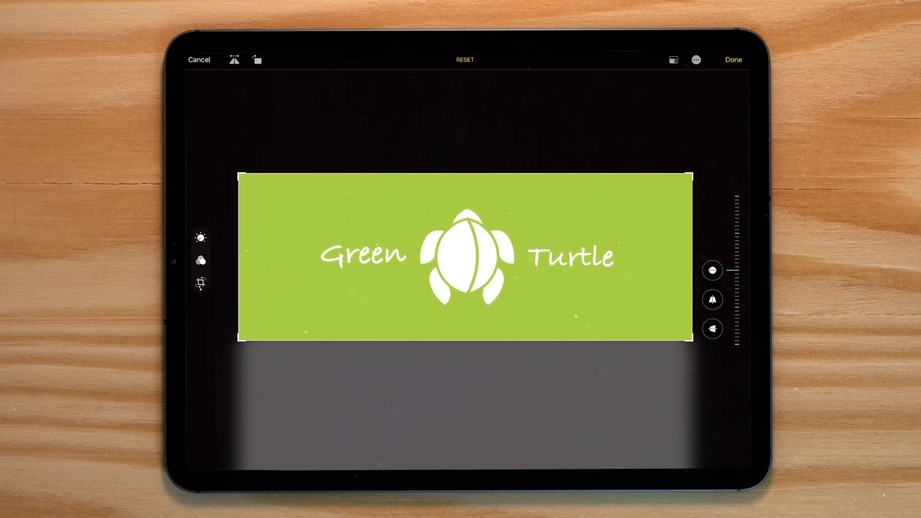
Apply the crop so only the green Green Turtle banner strip remains
left_click(732, 59)
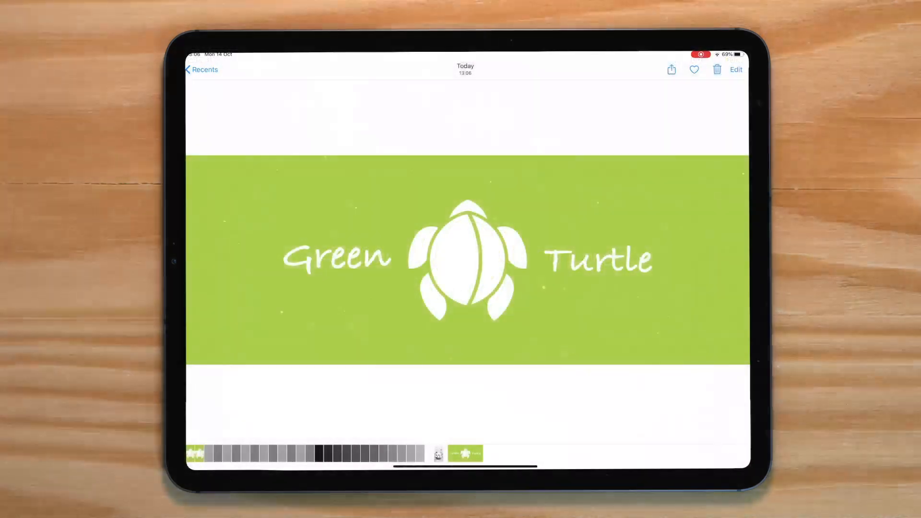
Share the cropped banner via Save to Files with iCloud Drive as destination
left_click(670, 69)
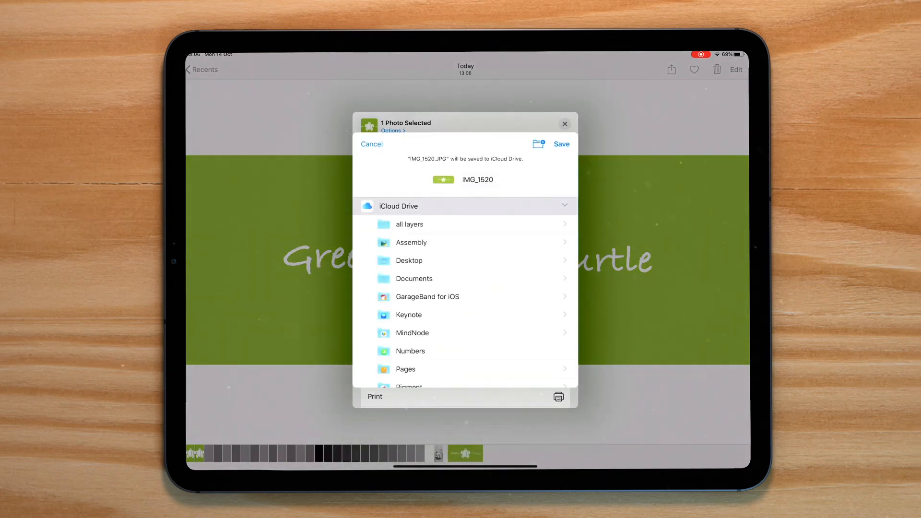
Rename IMG_1520 to 'green-turtle-assembly-hero-banner' in the iCloud Drive save sheet
left_click(476, 179)
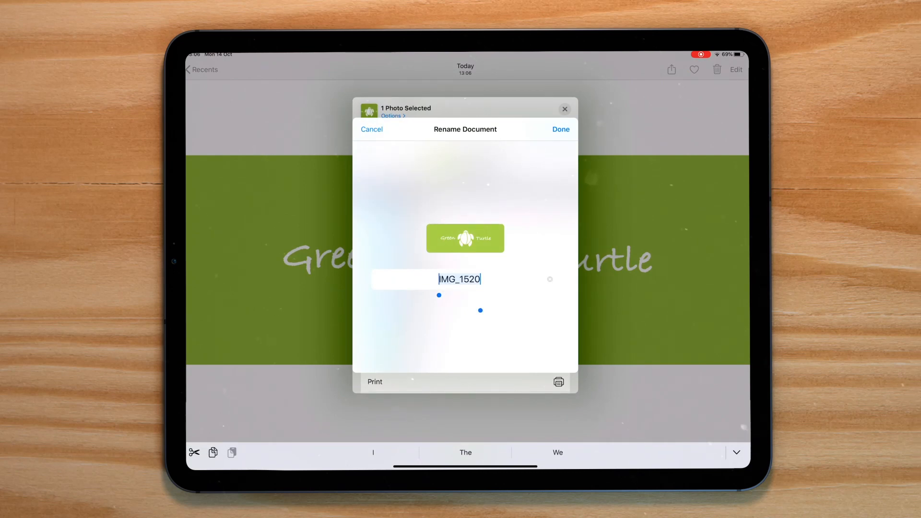
type("green-")
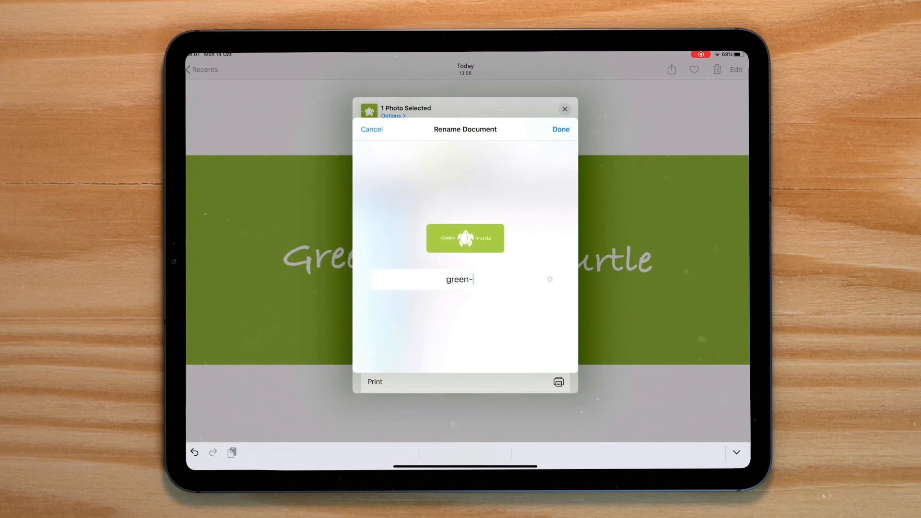
type("turtle-")
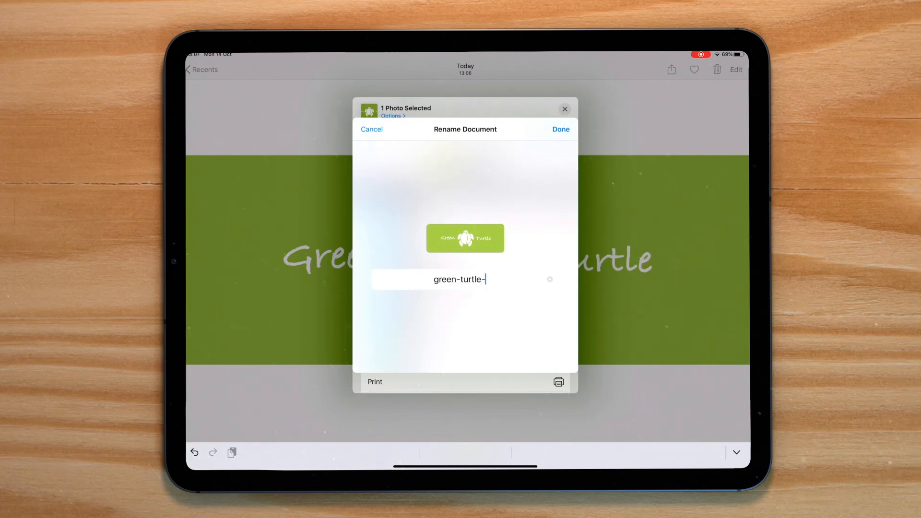
type("assembly-h")
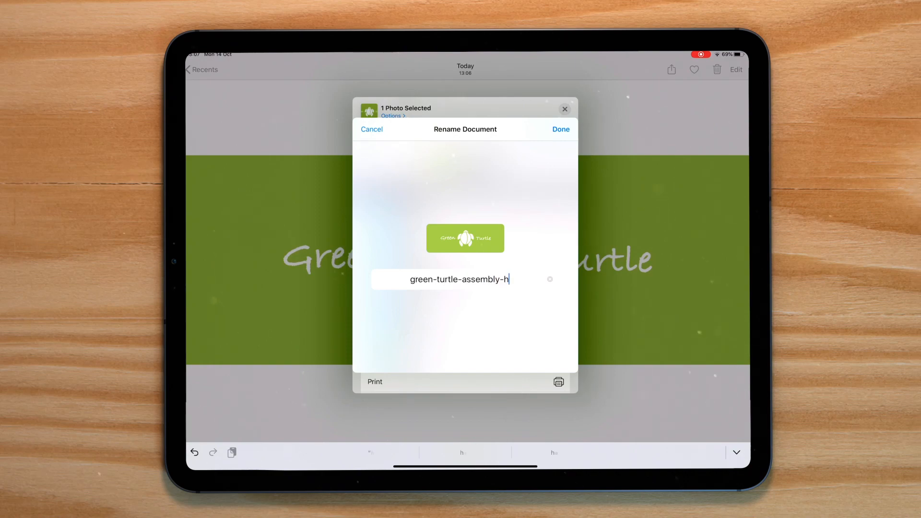
left_click(559, 128)
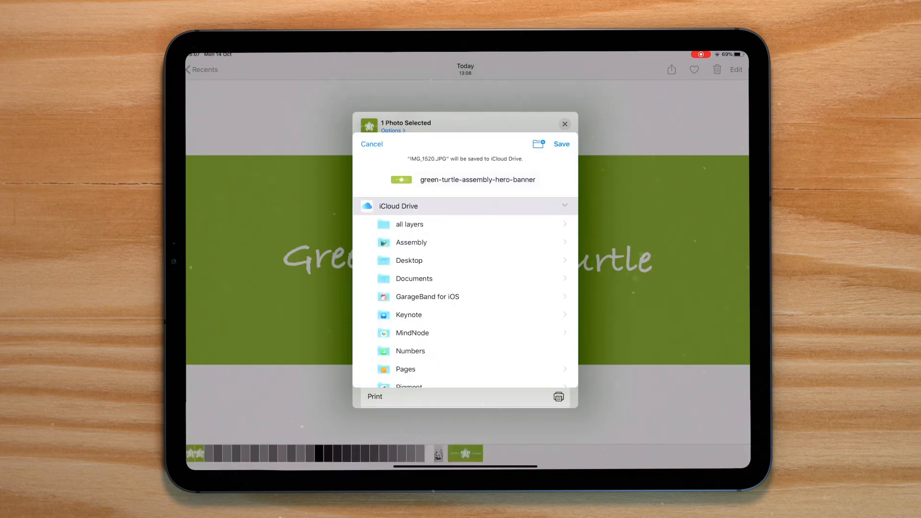